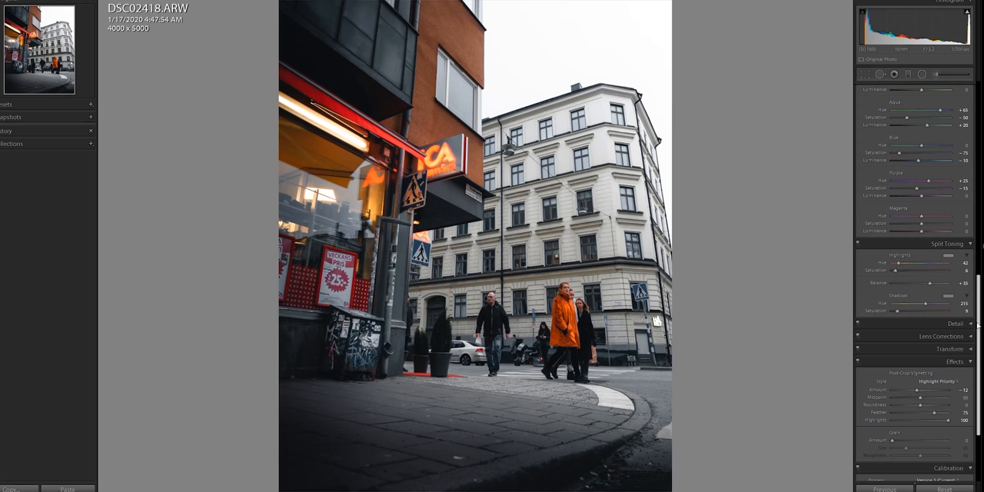
scroll(down, 3)
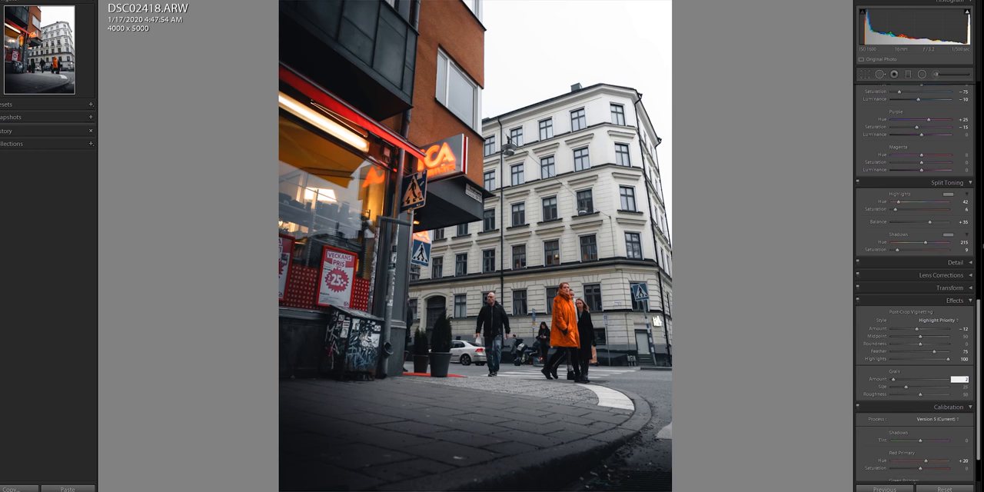